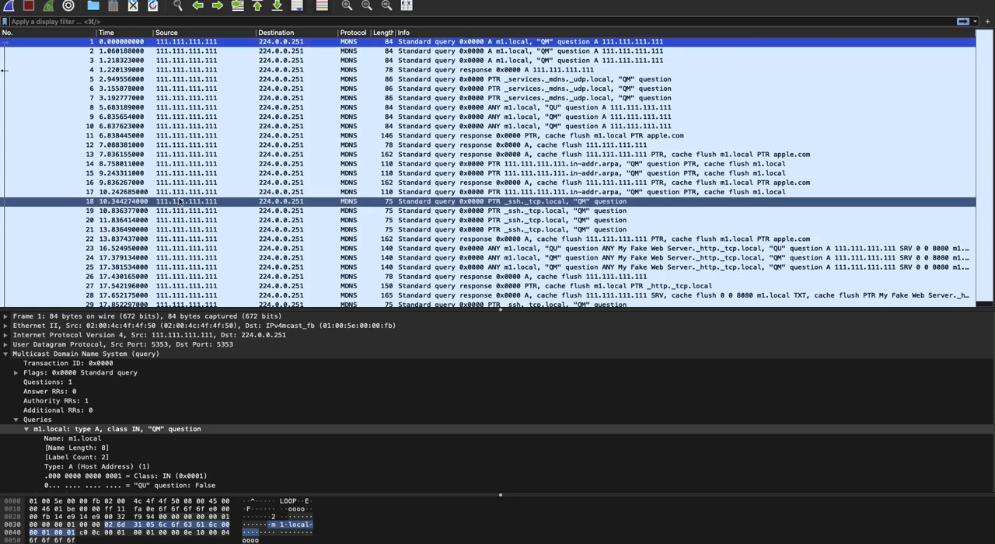
Review packet 1's UDP layer and expand its mDNS section showing the m1.local query.
click(6, 354)
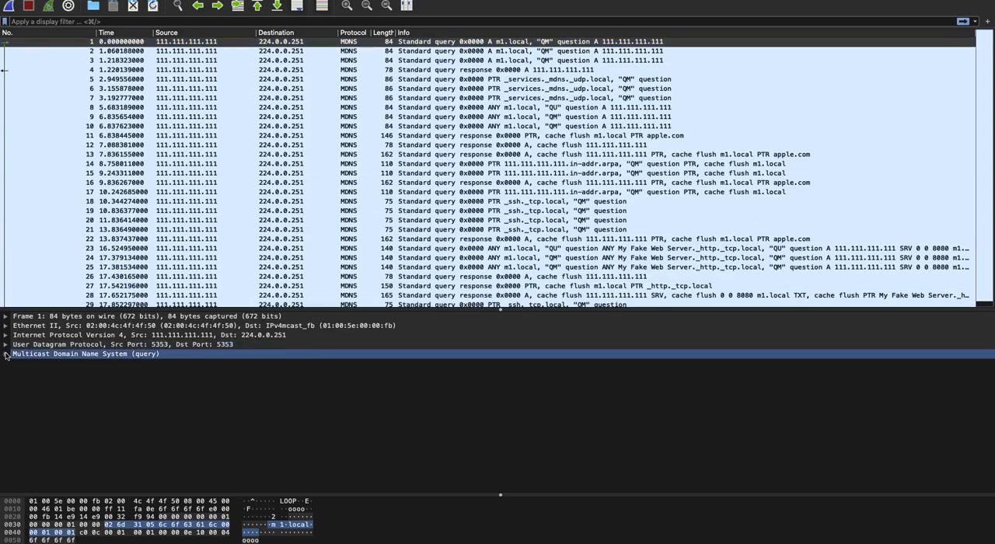
click(125, 344)
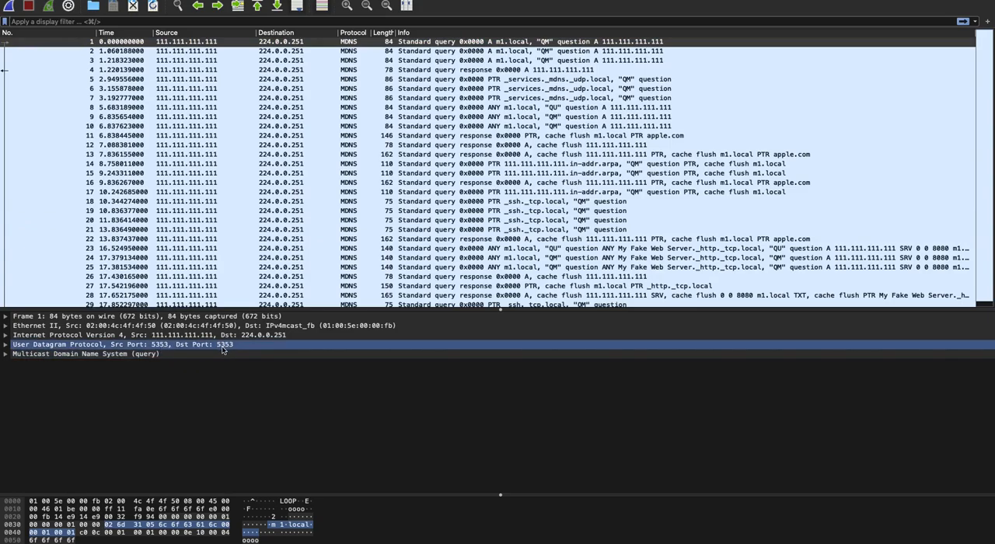
mouse_move(223, 350)
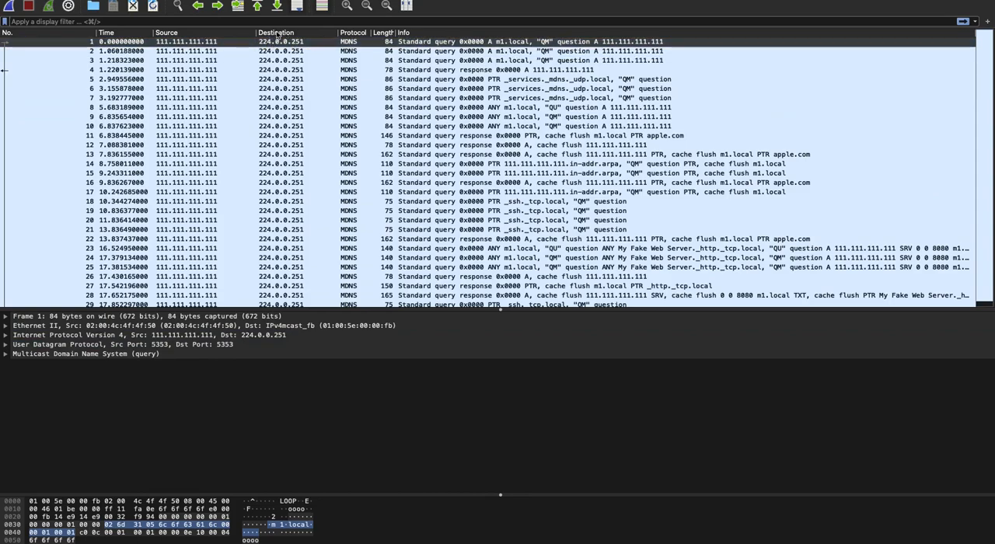
mouse_move(380, 42)
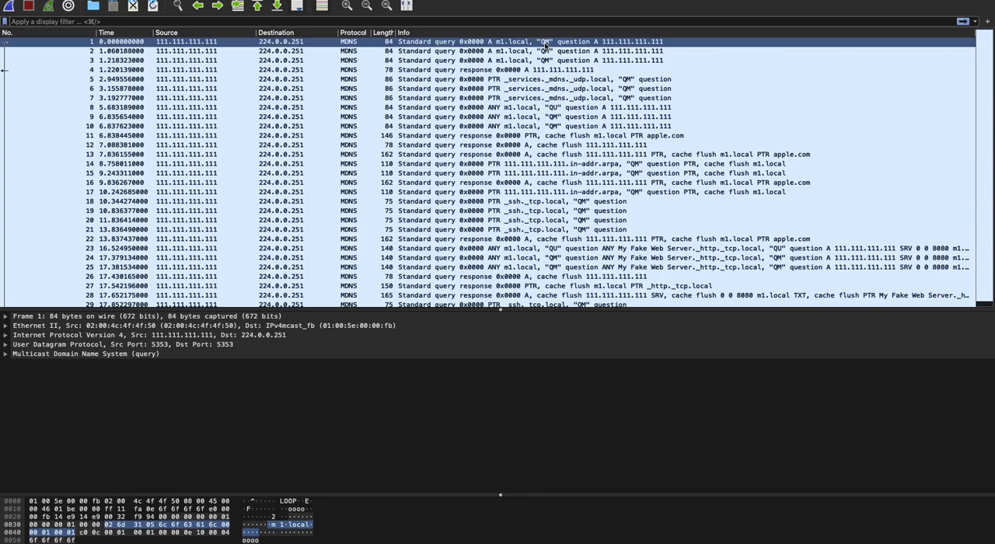
mouse_move(215, 44)
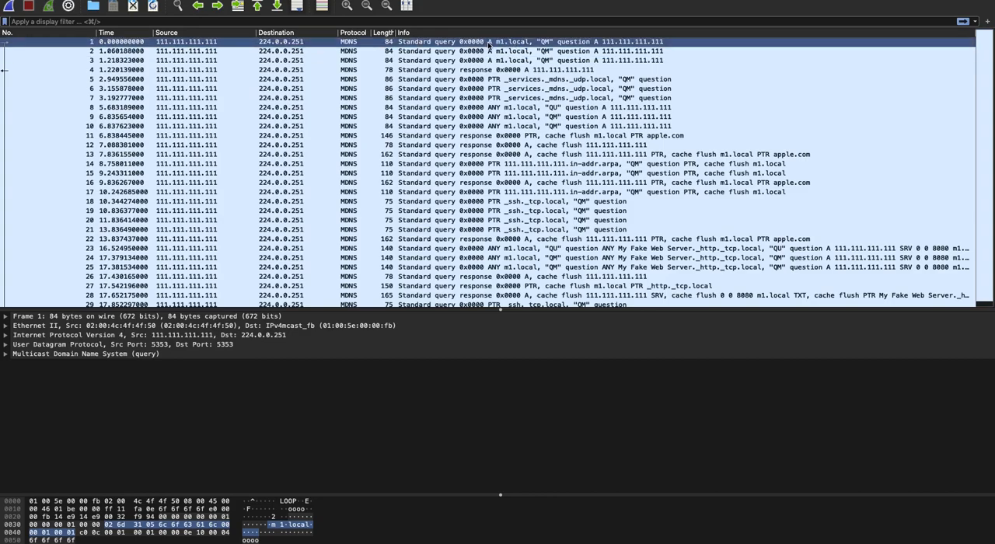
click(117, 344)
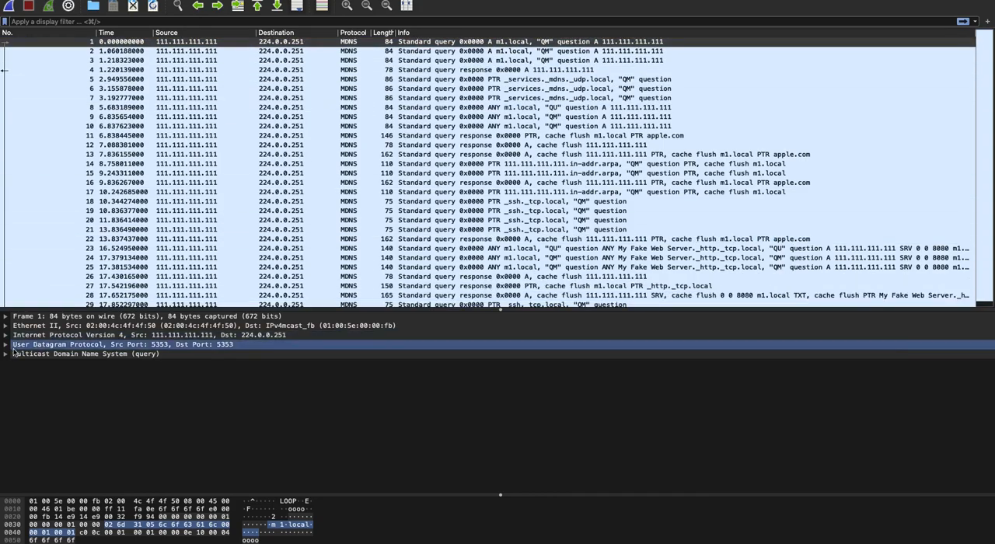
click(6, 354)
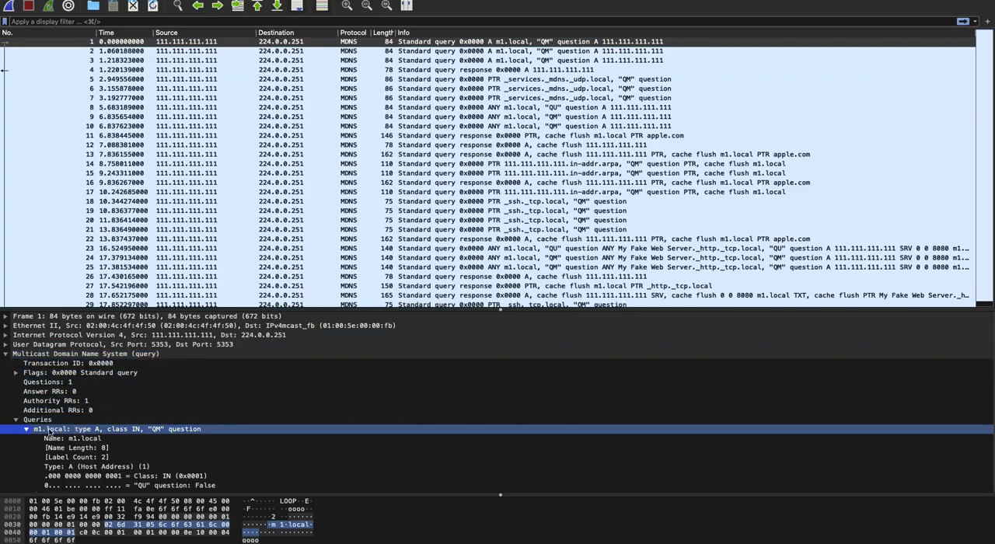
mouse_move(55, 433)
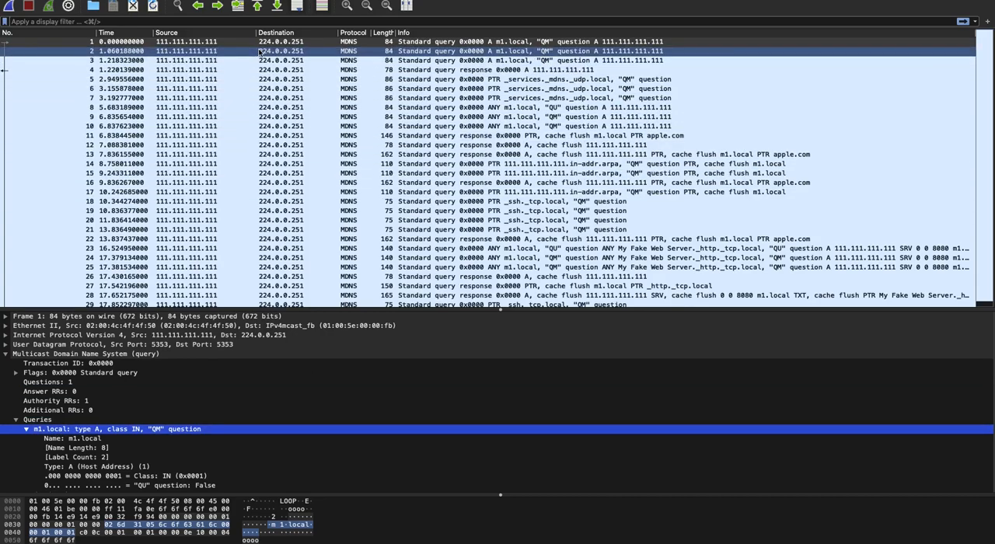
Inspect packet 4's m1.local answer record, additional records count and response flags.
click(311, 69)
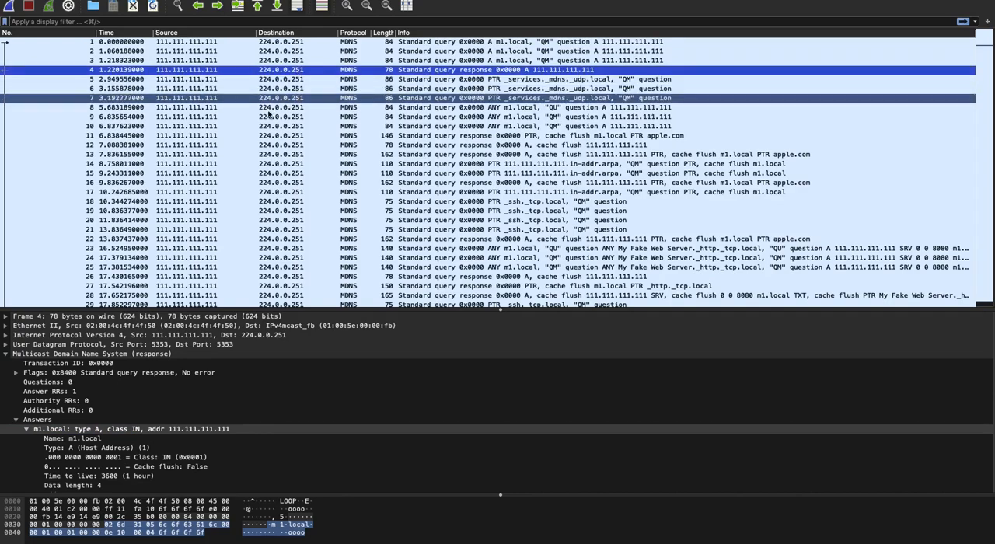
click(130, 428)
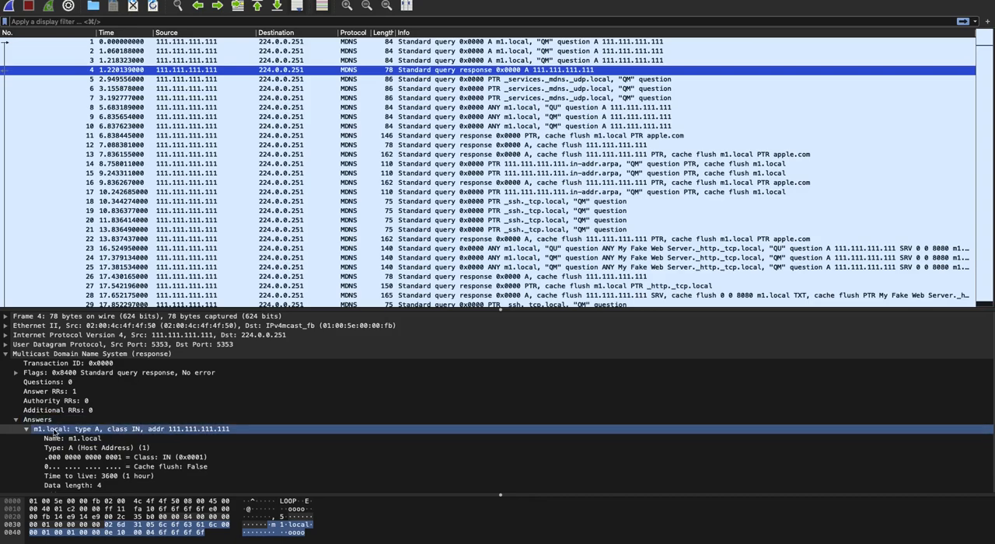
click(57, 410)
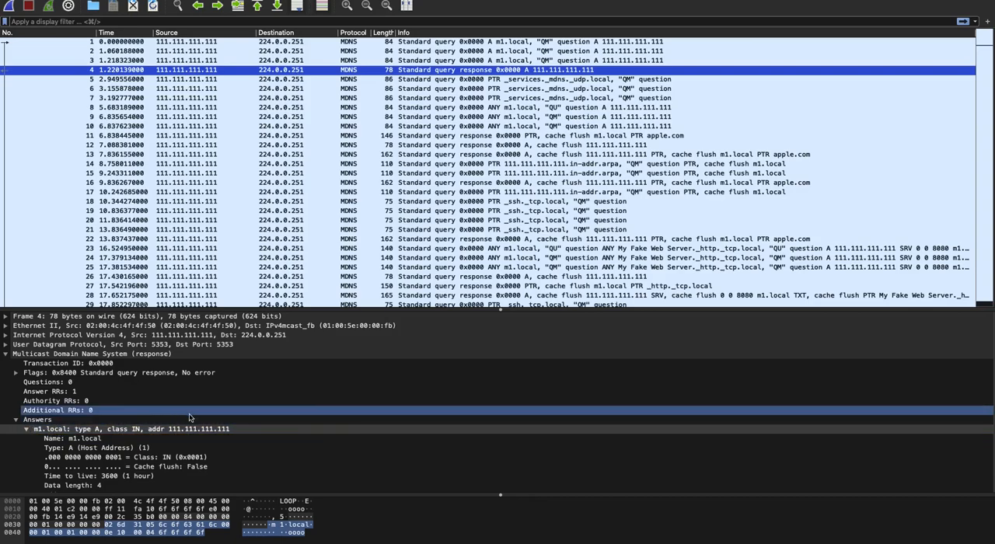
click(37, 419)
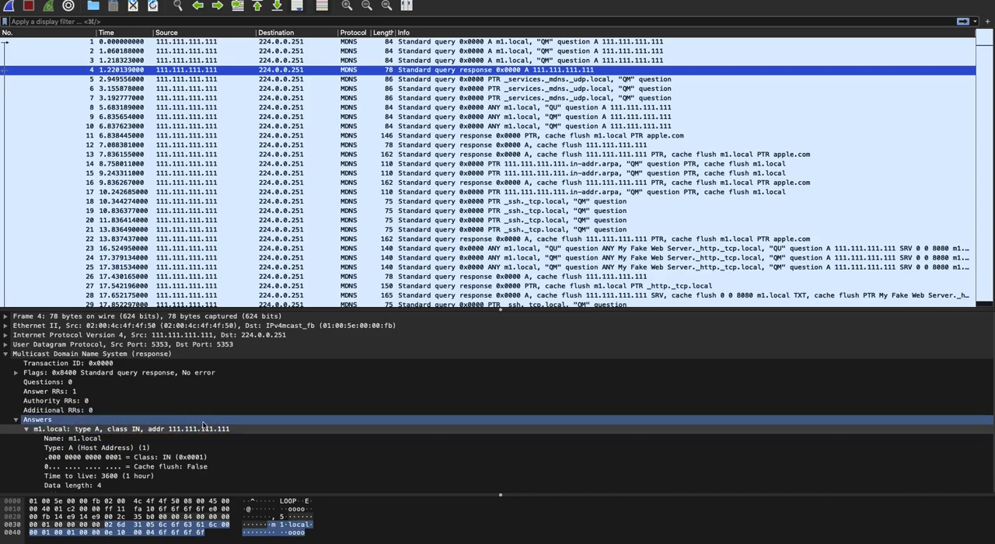
click(130, 428)
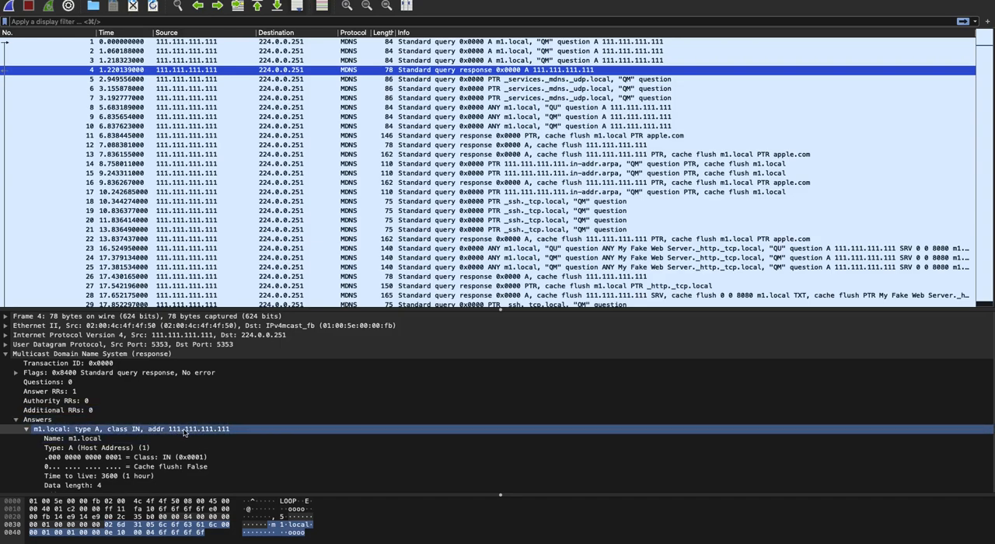
mouse_move(216, 434)
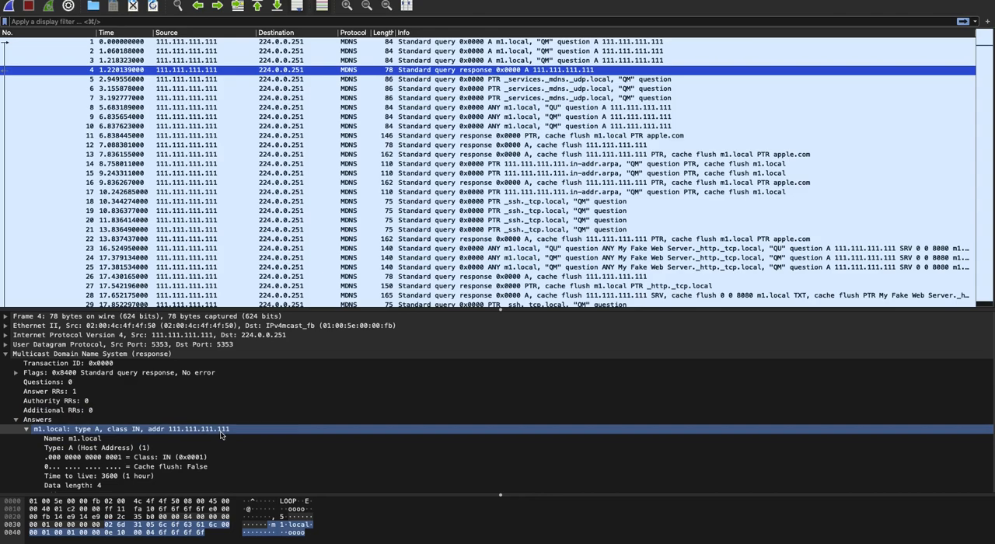
click(109, 372)
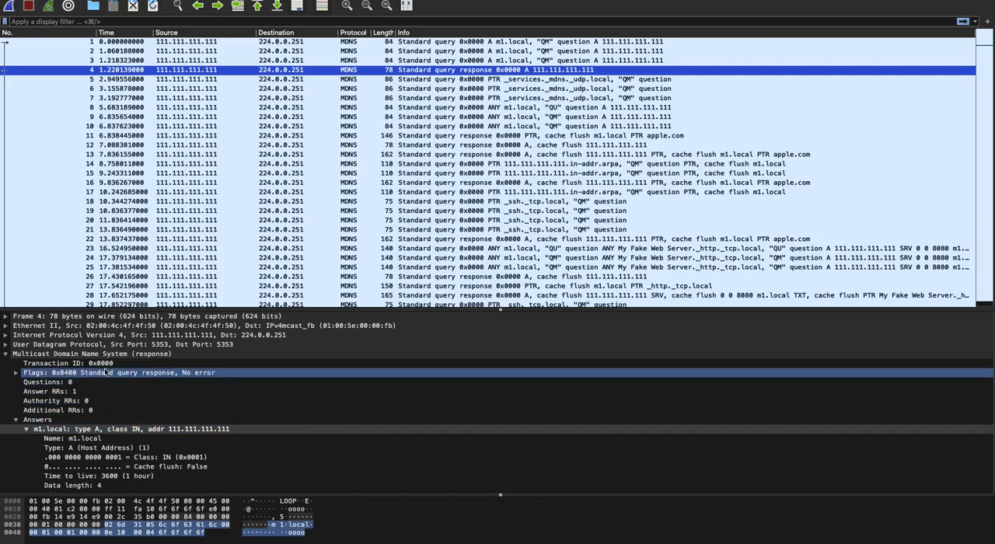
click(78, 325)
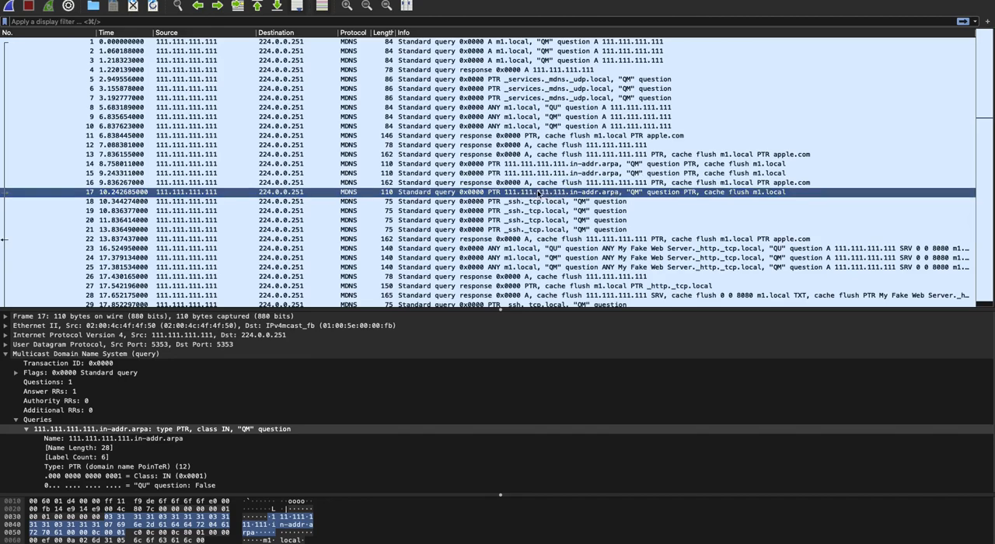
mouse_move(536, 196)
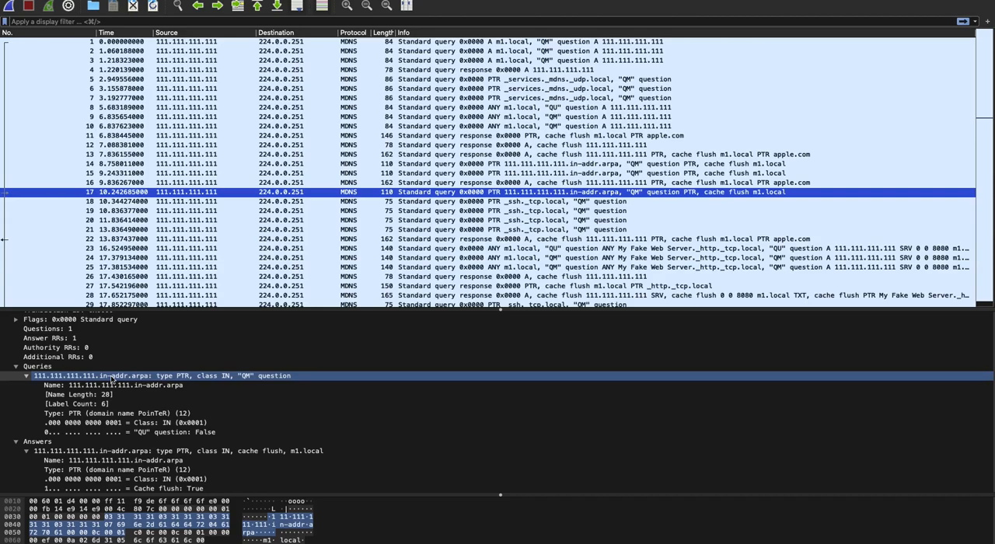
Select packet 17's PTR question for 111.111.111.111.in-addr.arpa.
click(37, 366)
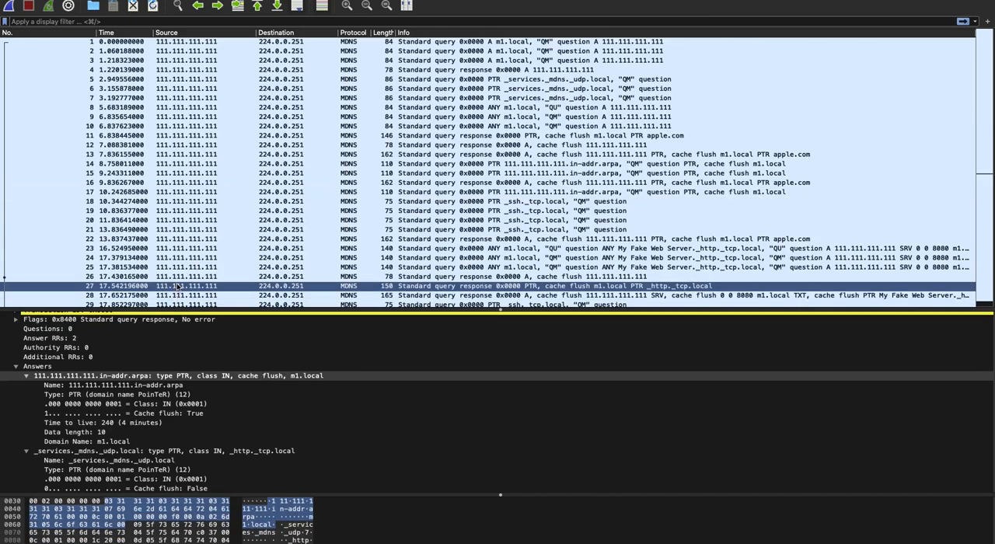
Examine packet 27's PTR answer mapping the in-addr.arpa name to m1.local, TTL 240.
click(37, 366)
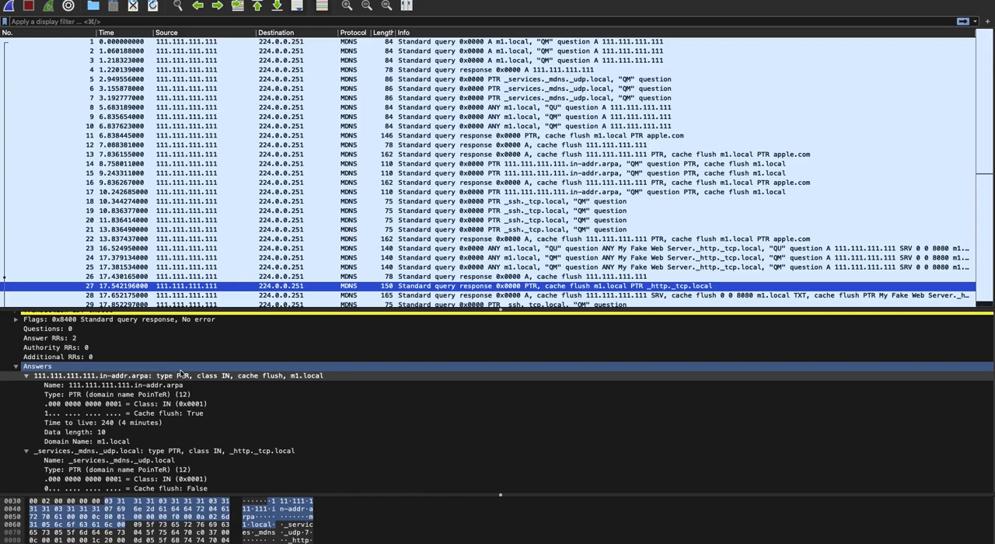
click(179, 375)
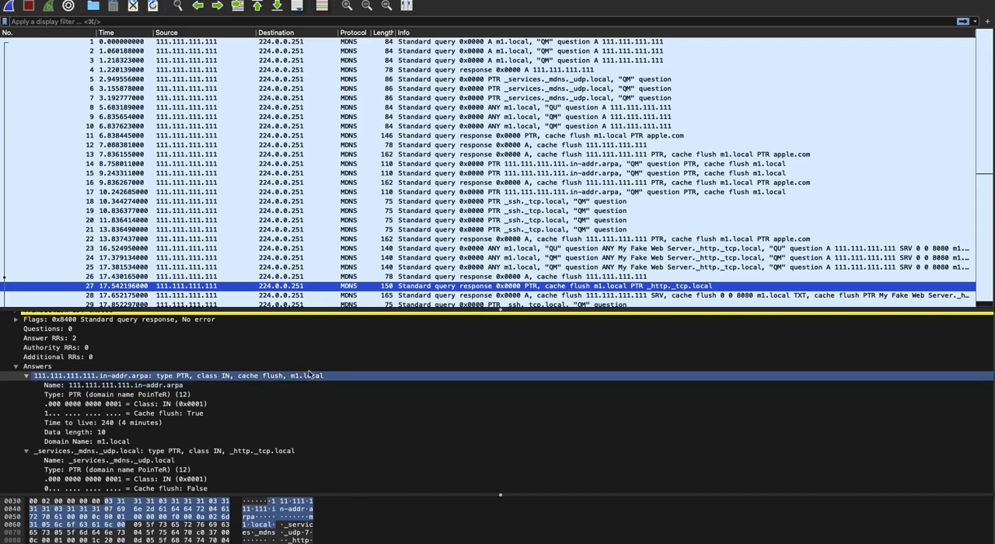
mouse_move(178, 380)
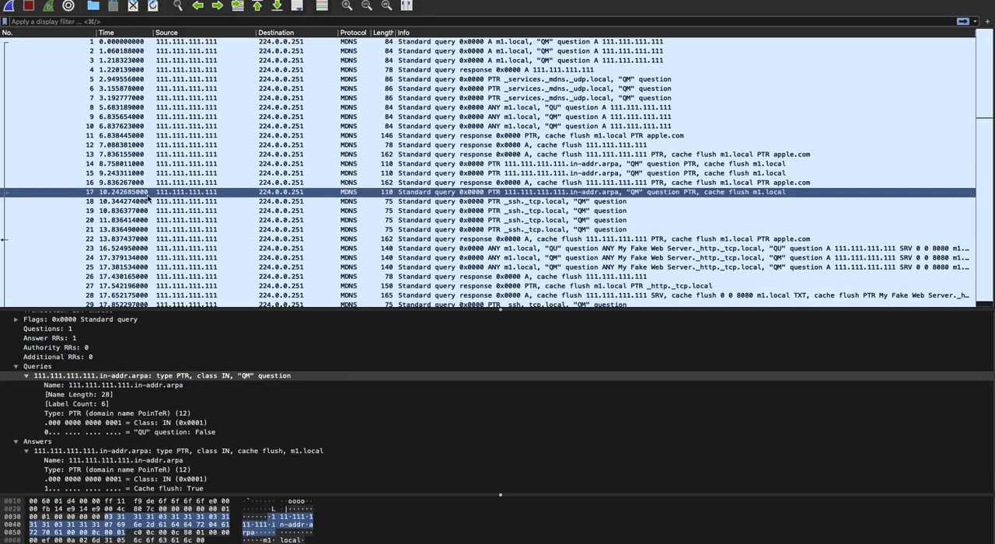
click(155, 375)
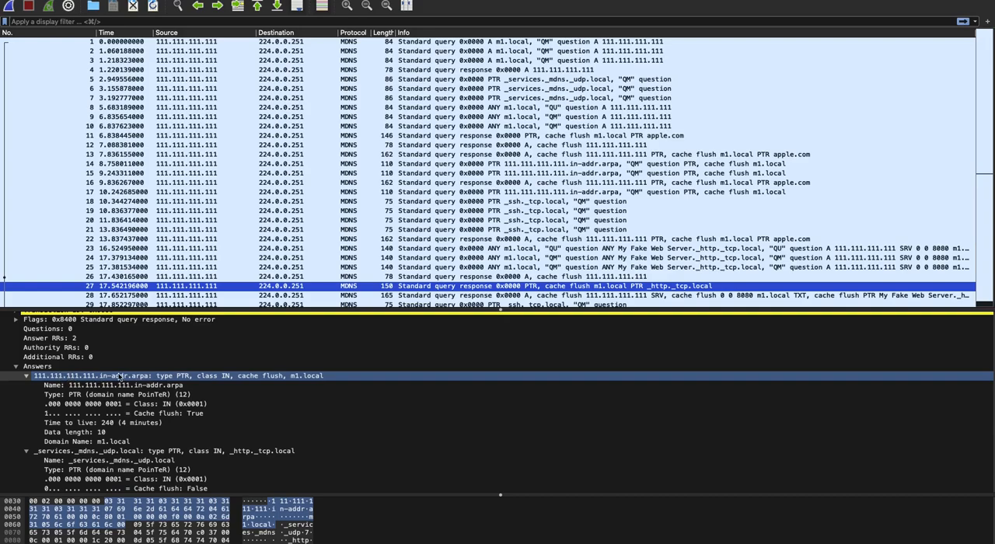
click(124, 385)
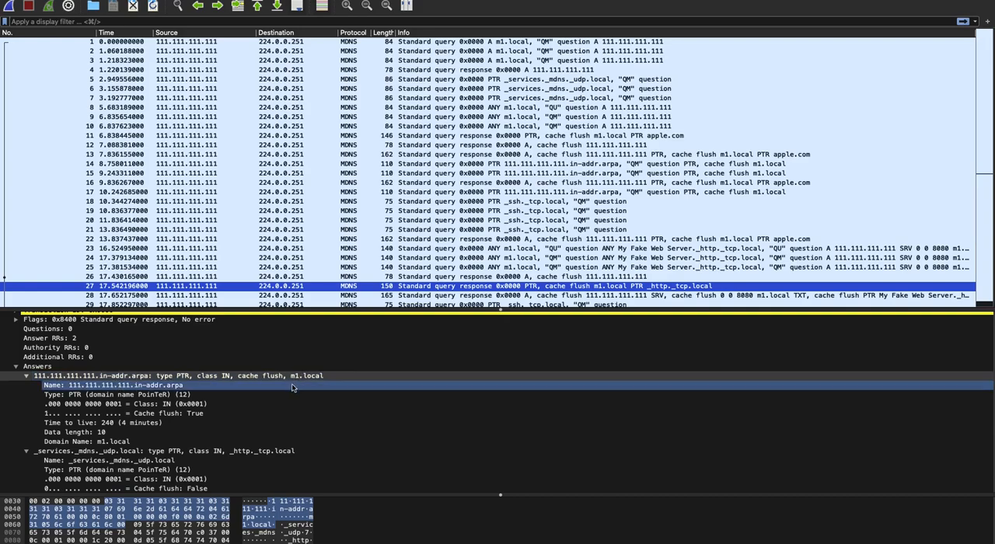